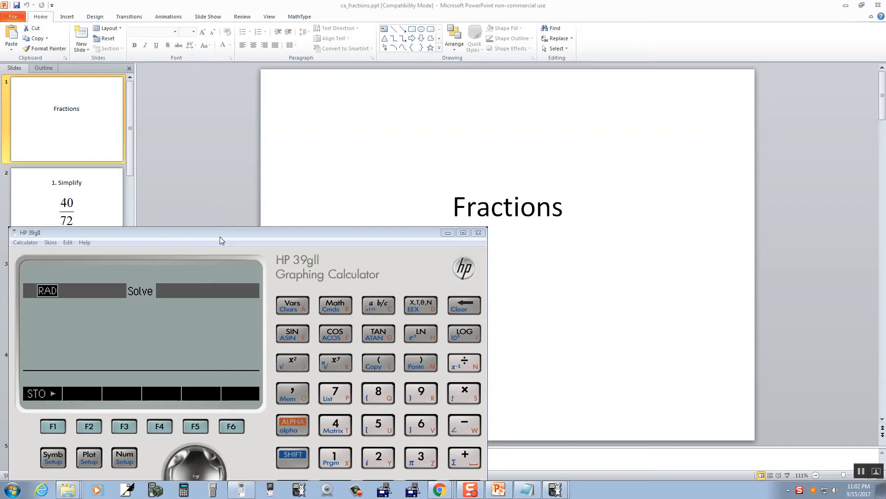
mouse_move(310, 267)
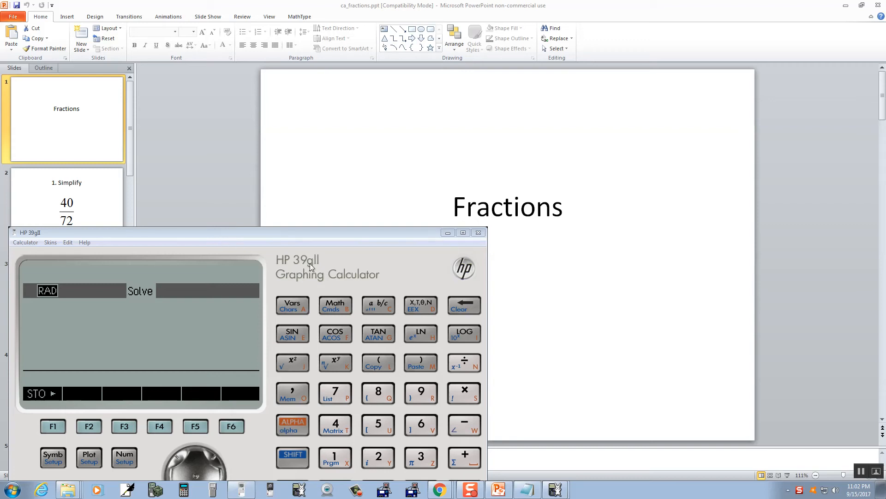
mouse_move(295, 231)
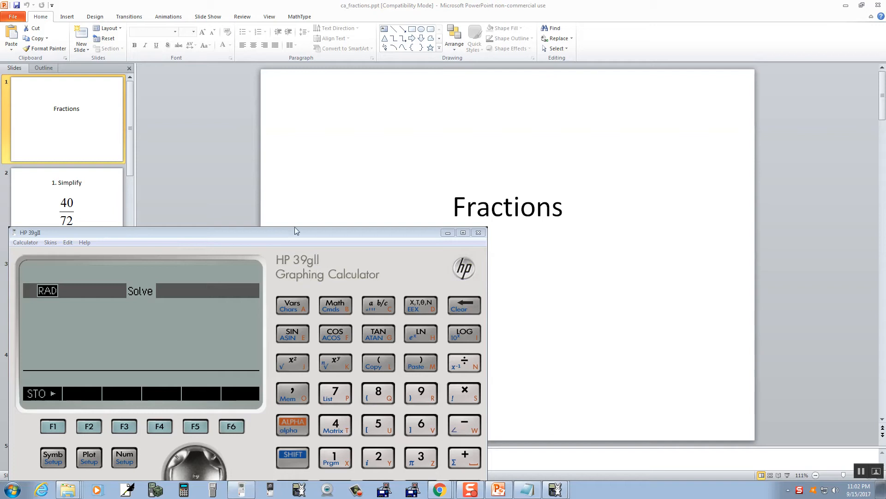
mouse_move(132, 208)
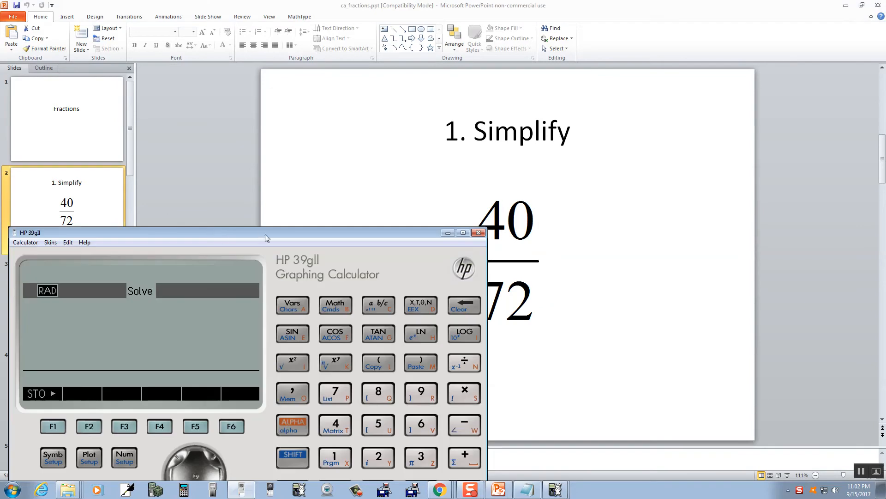
Evaluate 40/72 and convert the .5555555556 result to the fraction 5/9
drag(266, 232, 260, 110)
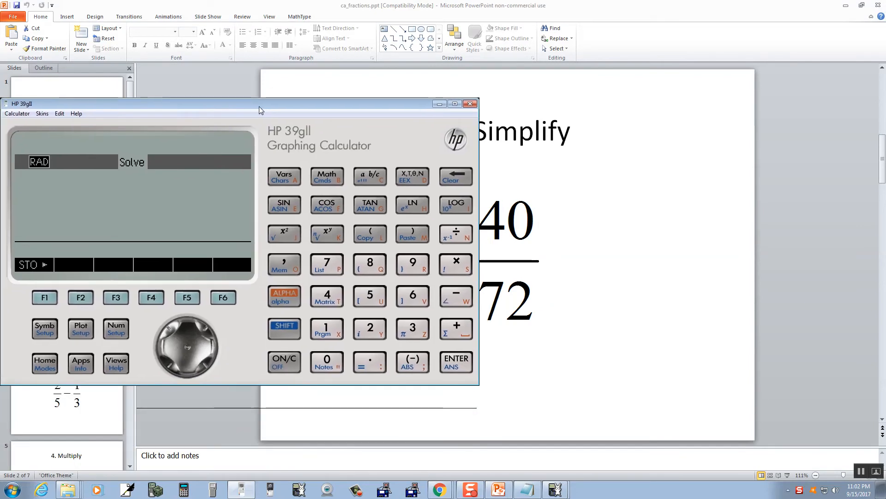
mouse_move(205, 252)
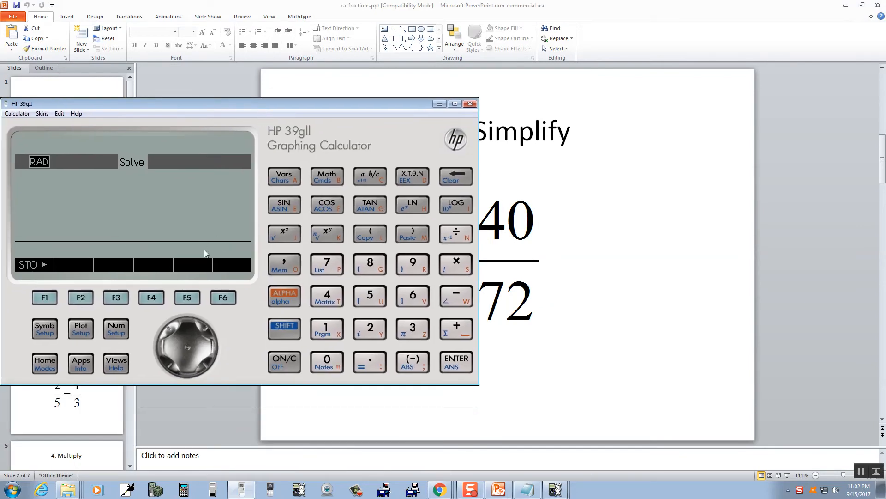
click(327, 296)
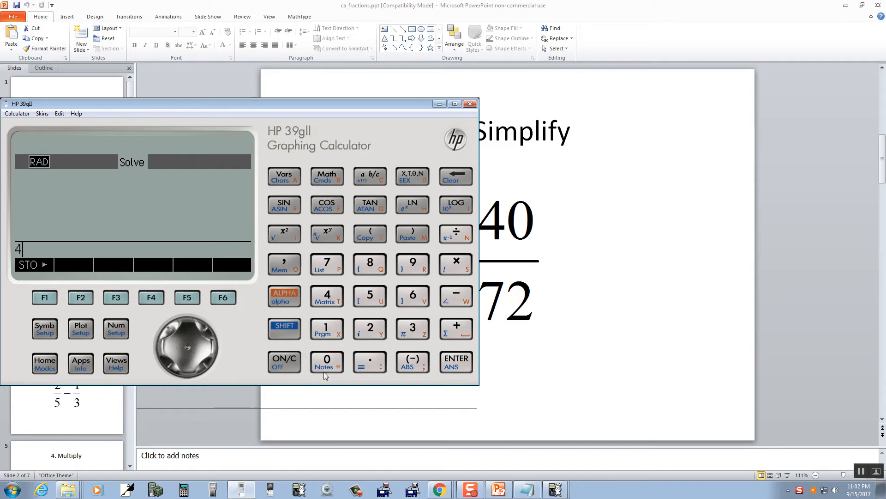
click(326, 362)
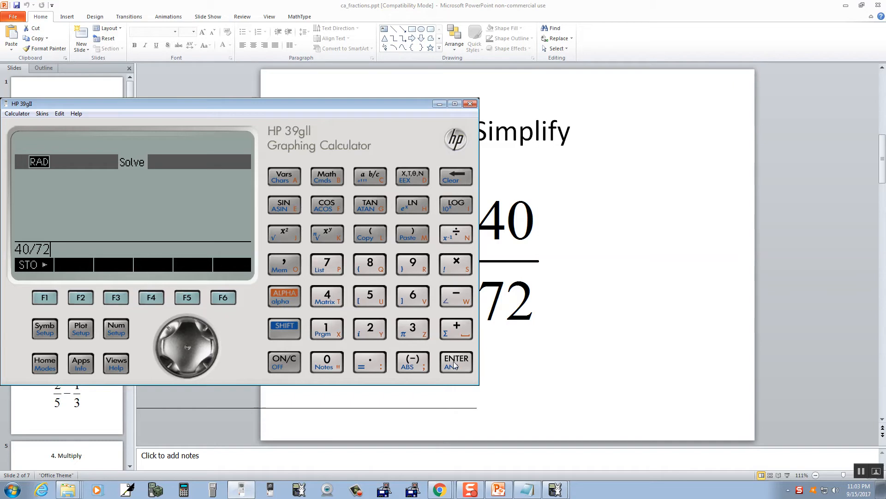
click(455, 363)
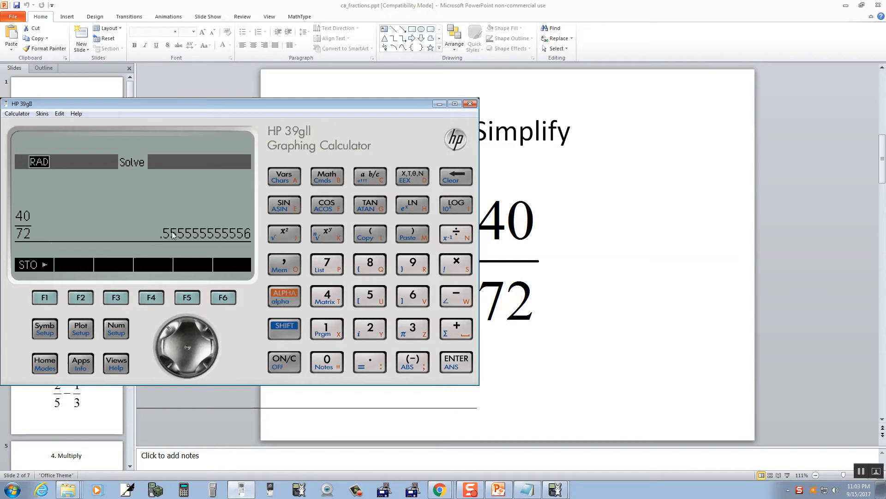
mouse_move(380, 173)
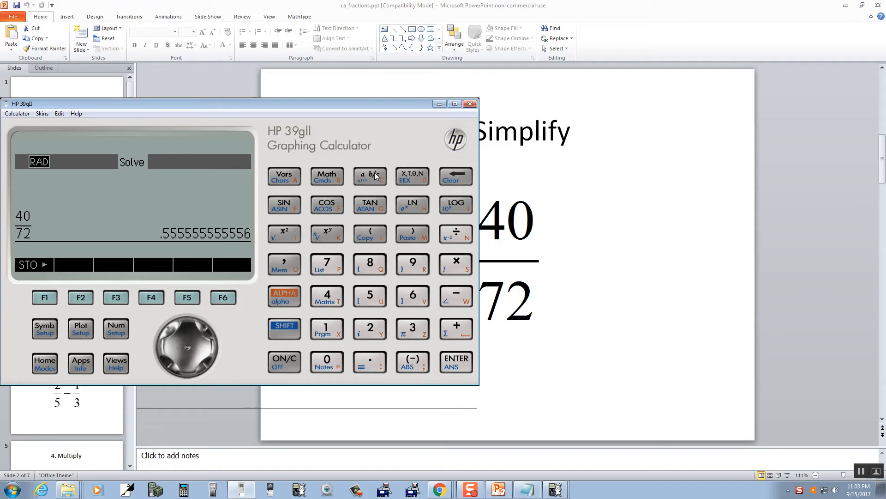
click(369, 176)
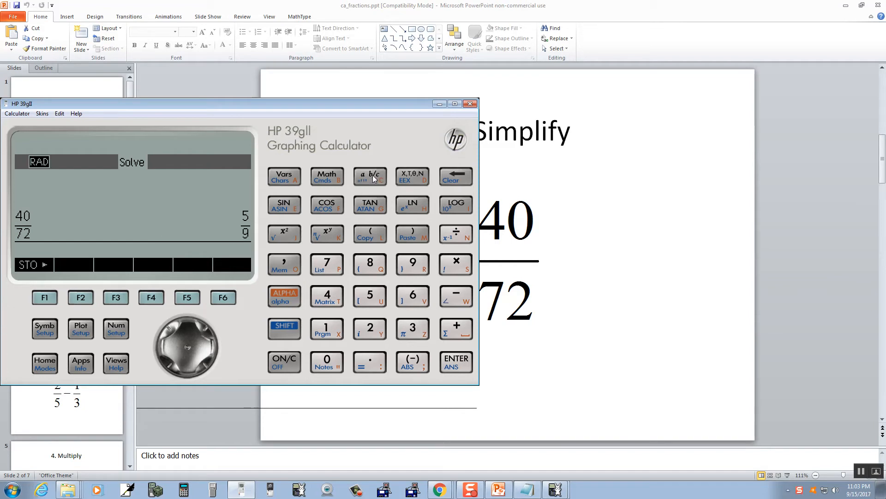
mouse_move(250, 245)
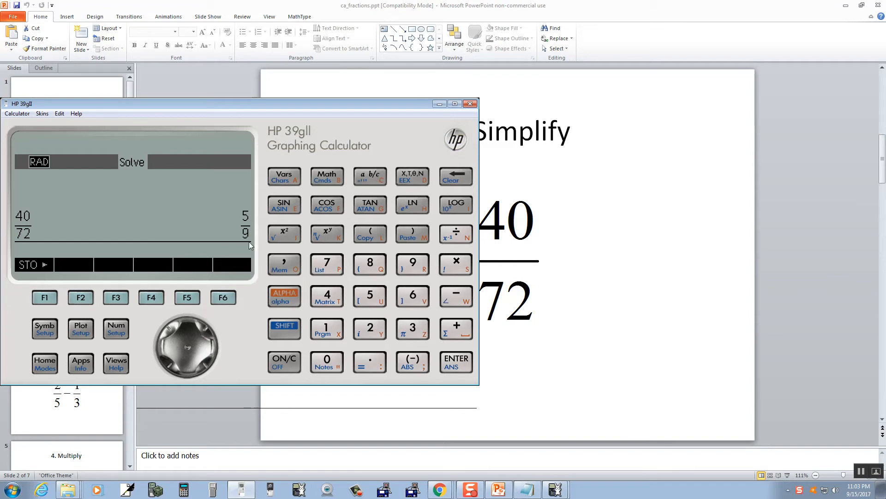
mouse_move(209, 274)
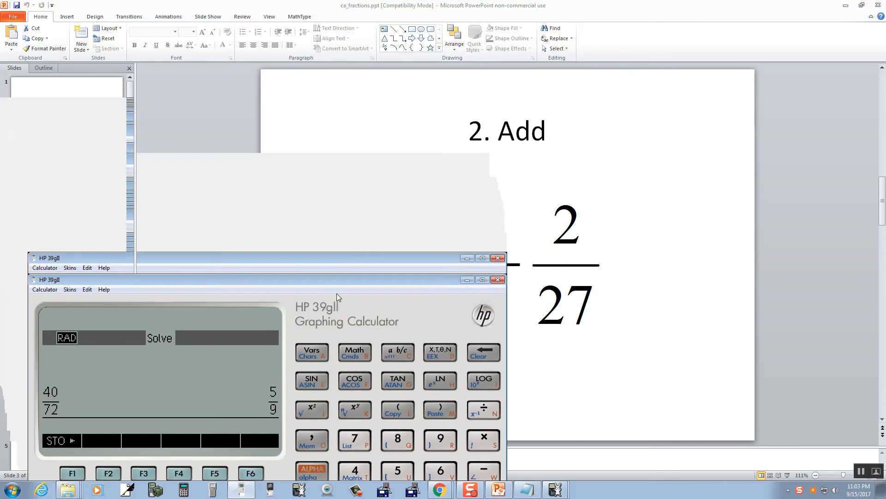
Evaluate 1/36 + 2/27, giving .101851851852, and convert the sum to a fraction
drag(336, 279, 371, 346)
text(1/36+2/2)
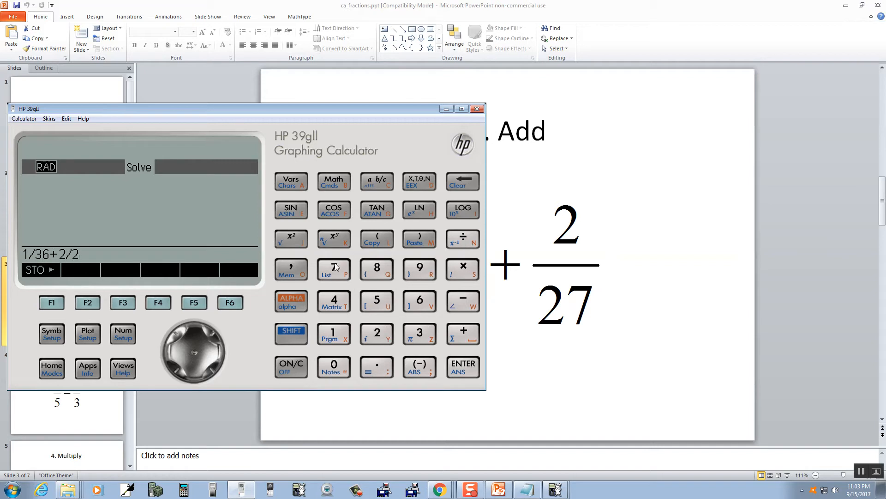
click(333, 269)
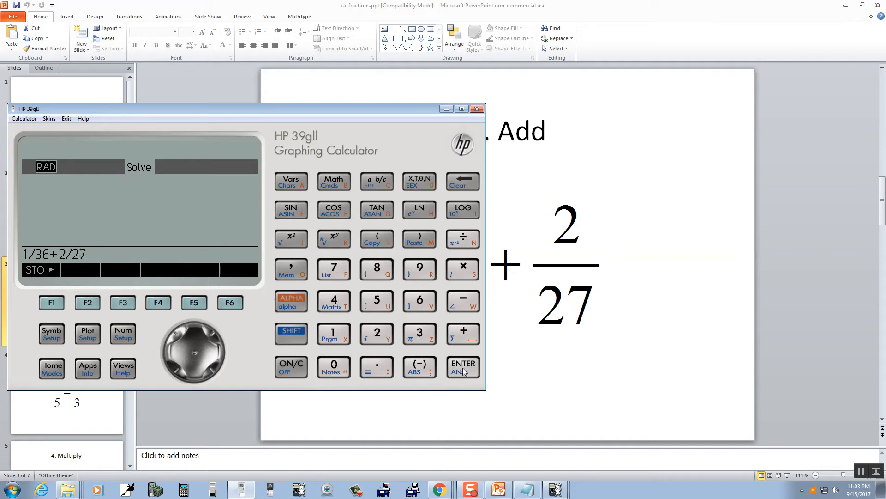
click(462, 366)
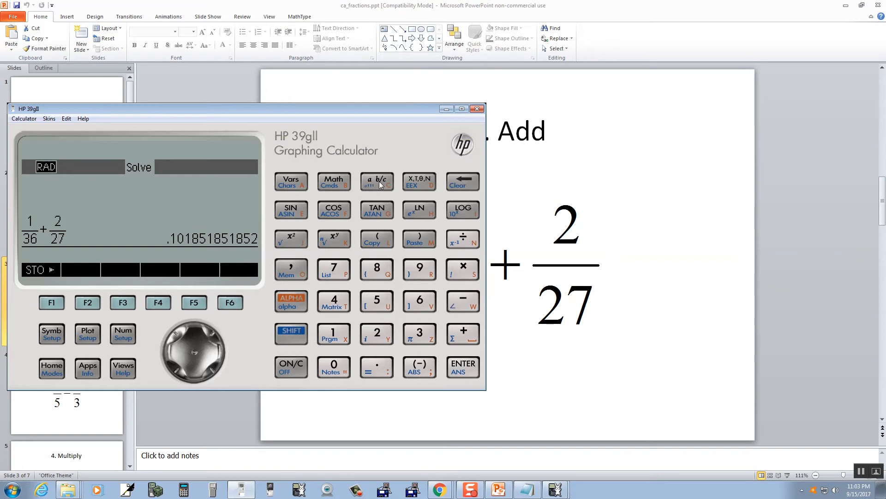
click(377, 181)
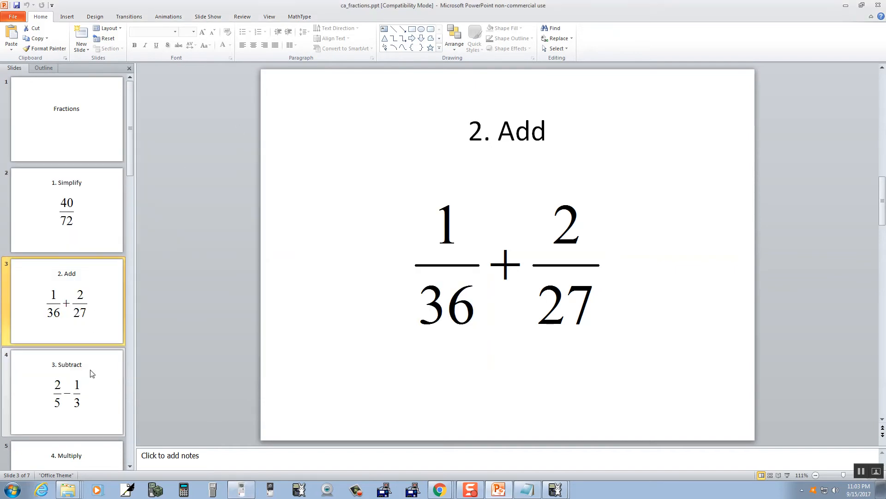
On slide 4, clear the history and evaluate 2/5 − 1/3, converting .0666666666667 to 1/15
click(66, 391)
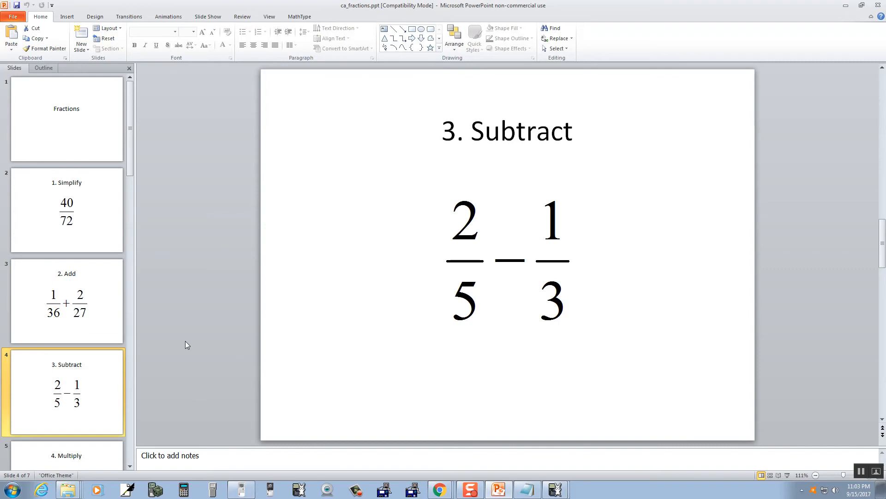
mouse_move(190, 349)
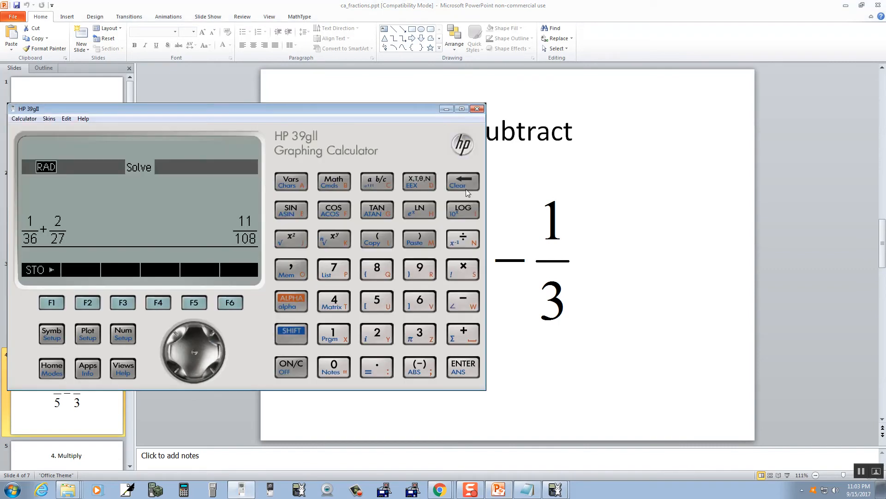
click(376, 334)
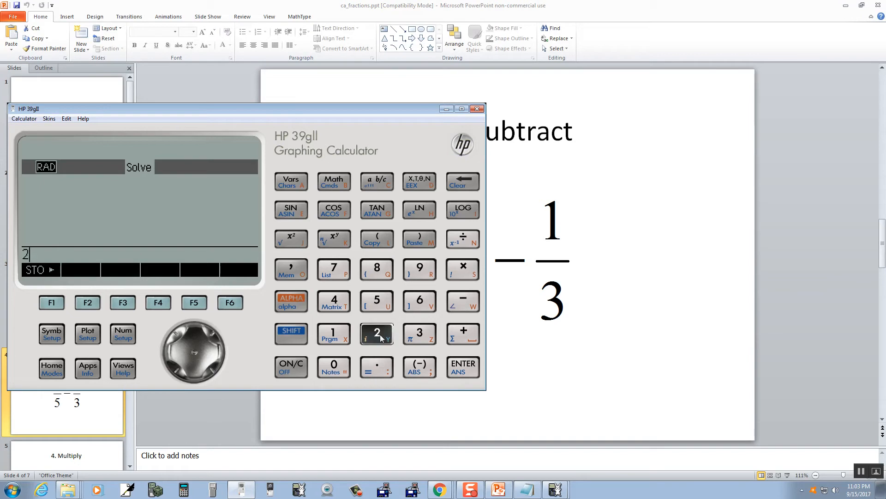
click(376, 300)
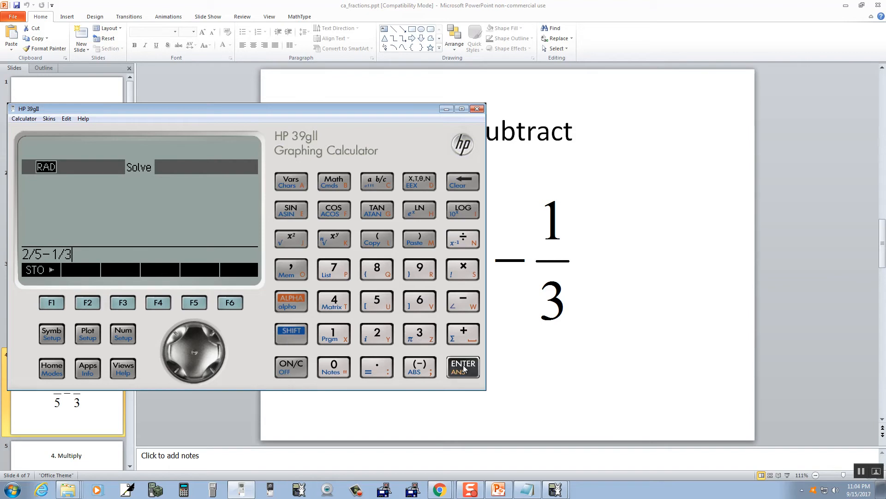
click(461, 367)
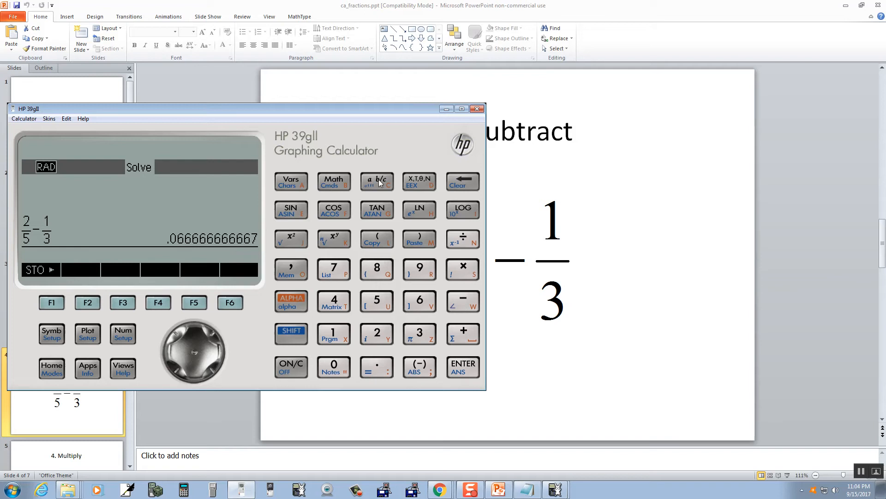
click(376, 181)
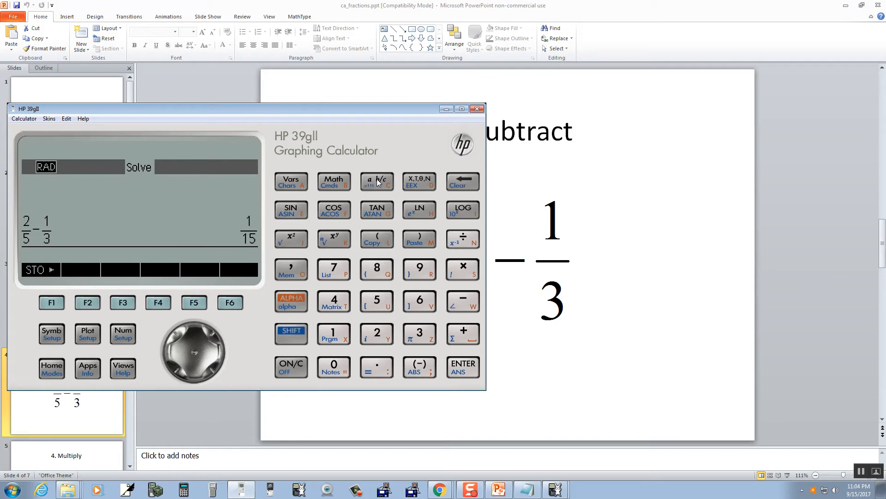
mouse_move(377, 183)
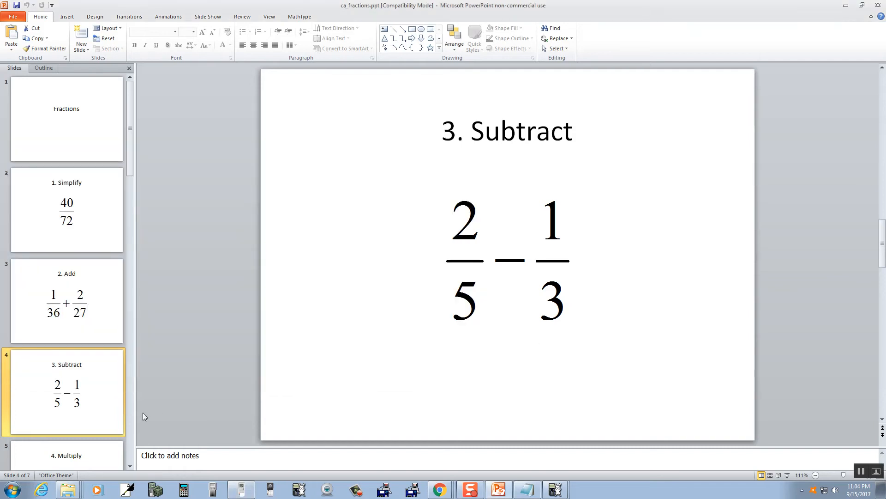
On slide 5, clear the calculator and evaluate 14/21 × 9/7, giving .857142857143
click(66, 209)
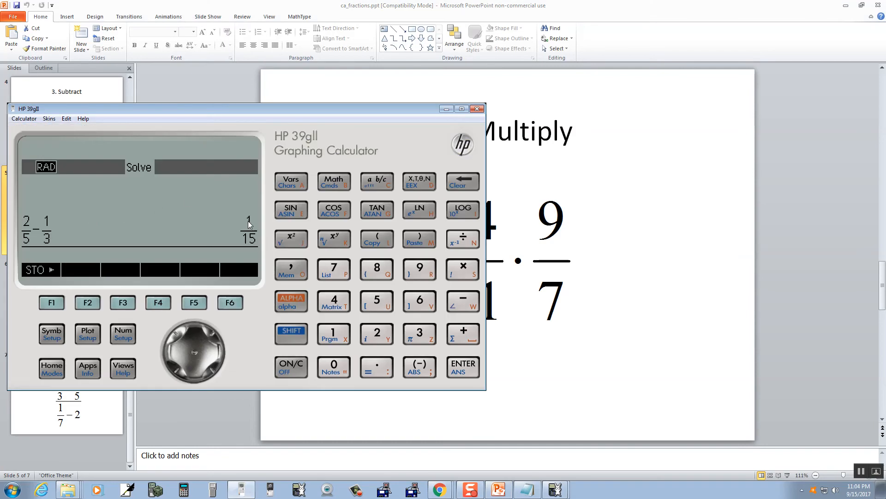
mouse_move(446, 204)
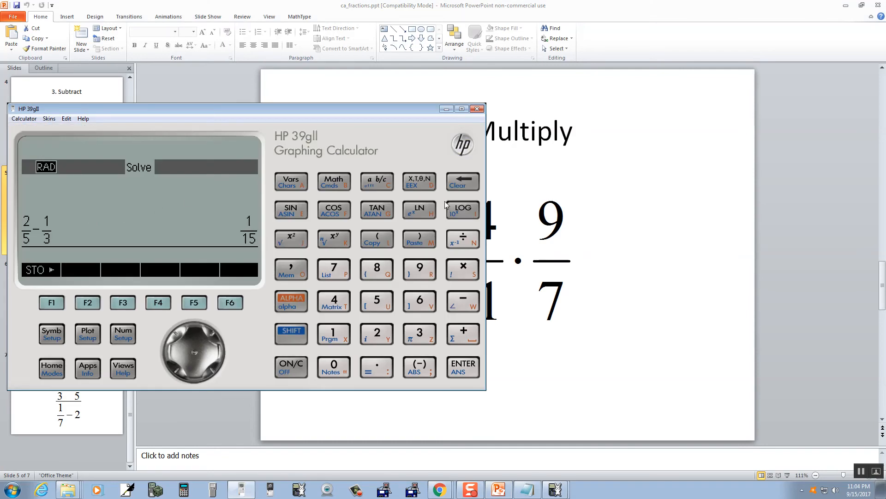
click(462, 182)
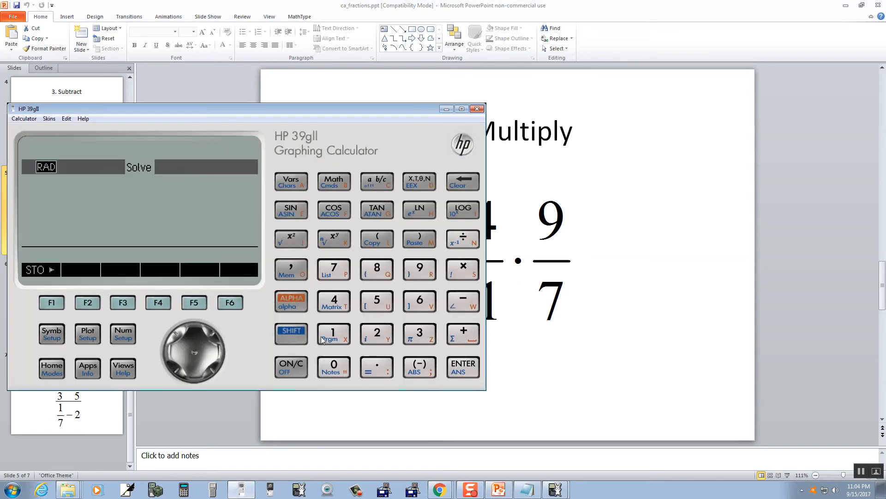
click(463, 239)
text(14/21*9/7)
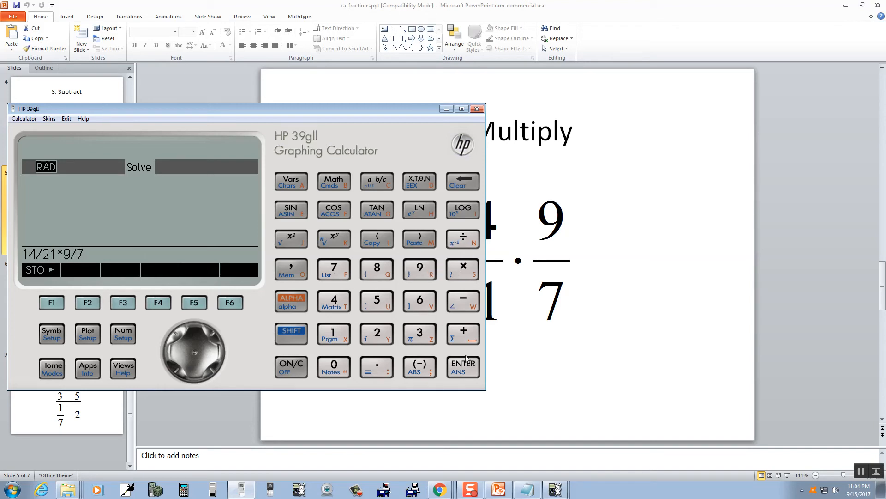
click(463, 366)
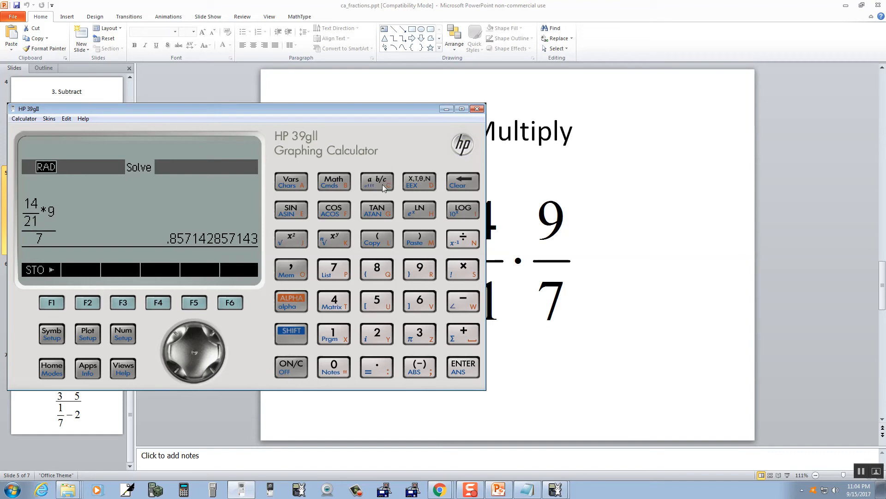
Convert the .857142857143 product to the fraction 6/7
click(376, 181)
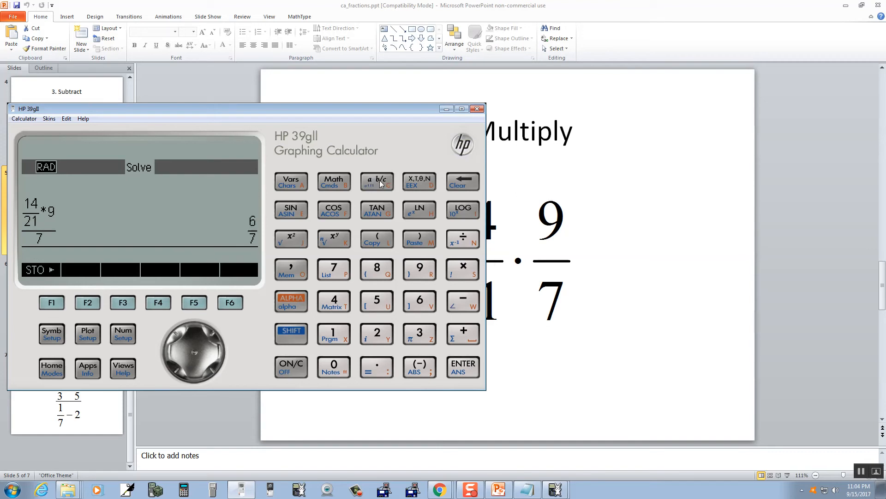
mouse_move(564, 321)
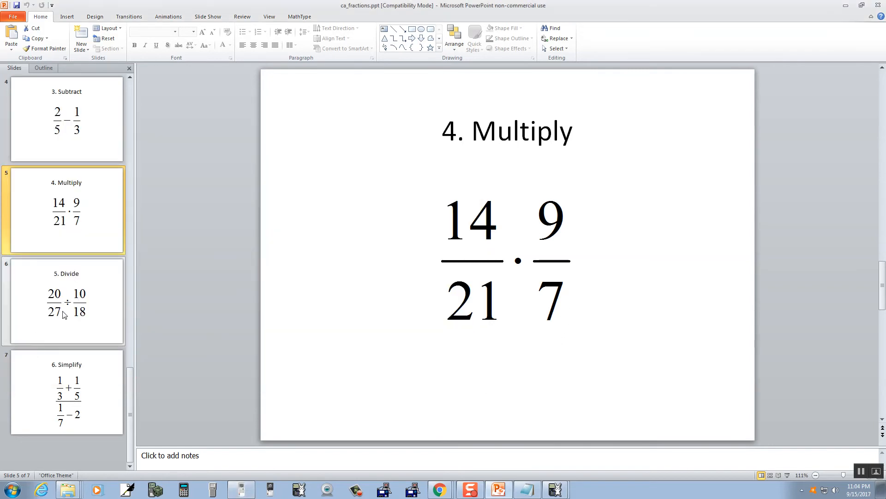
Switch to slide 6, the Divide problem 20/27 ÷ 10/18
click(64, 301)
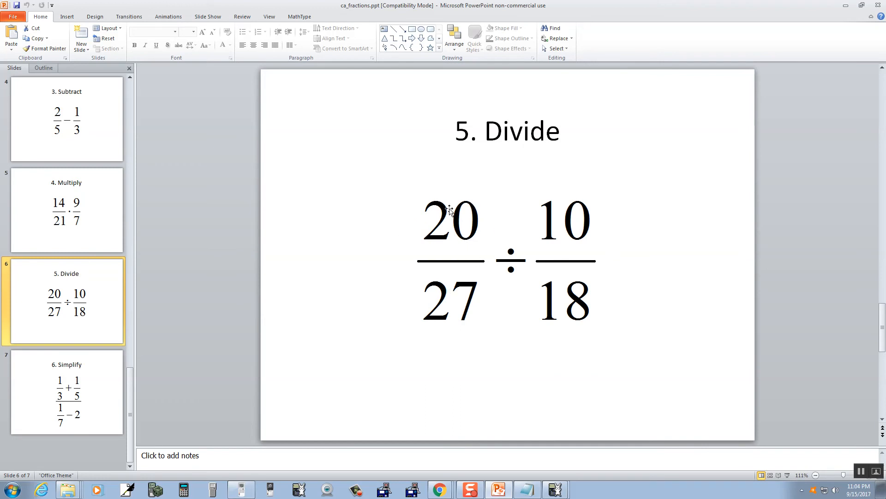
mouse_move(442, 194)
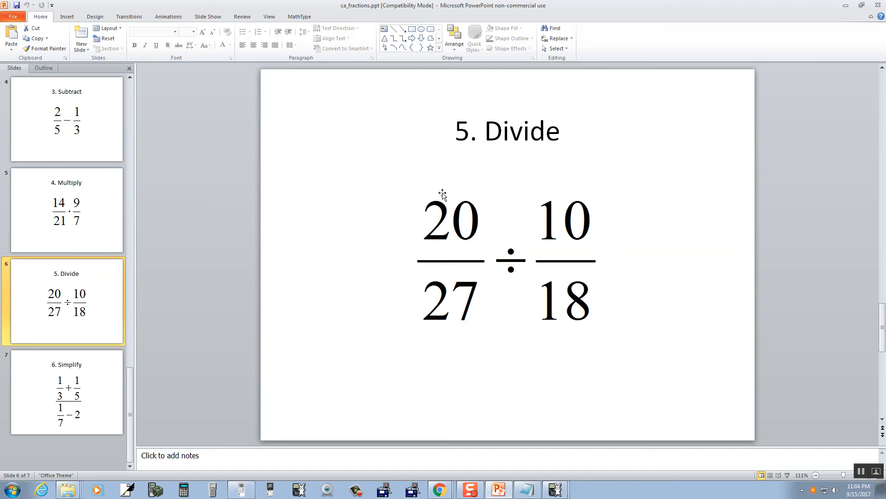
mouse_move(502, 264)
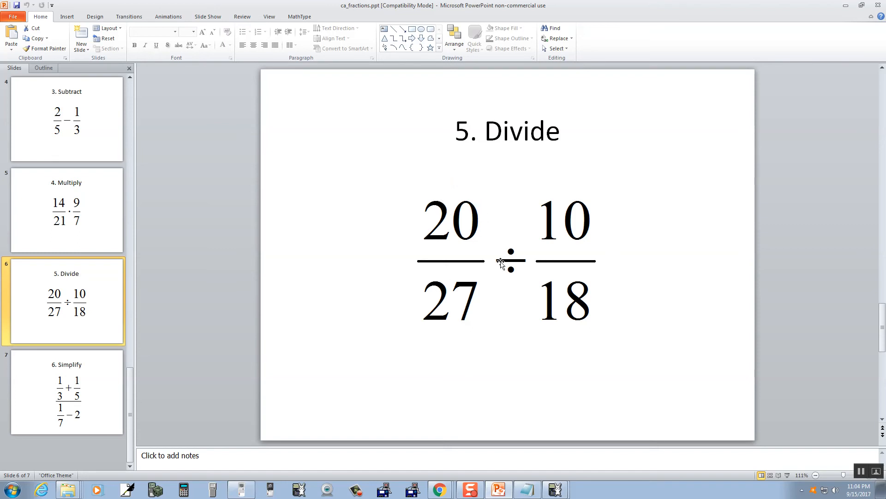
mouse_move(622, 306)
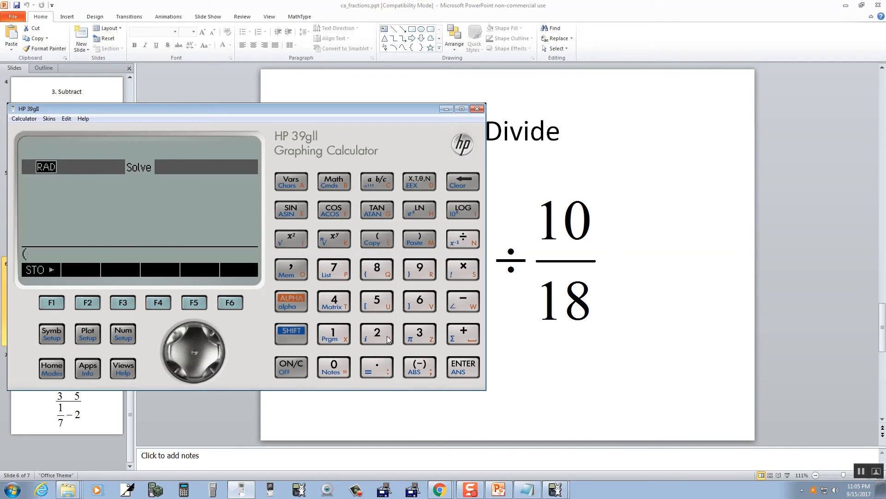
Key in (20/27)/(10/18) on the calculator's entry line
click(463, 239)
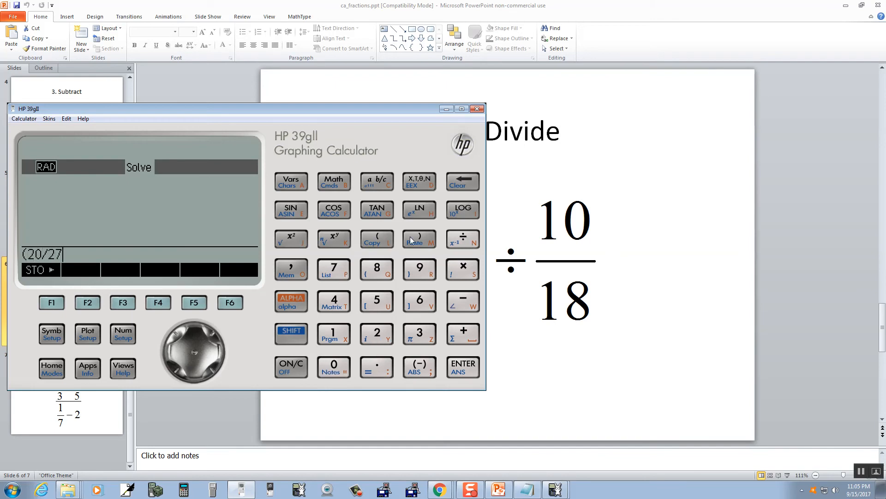
click(463, 239)
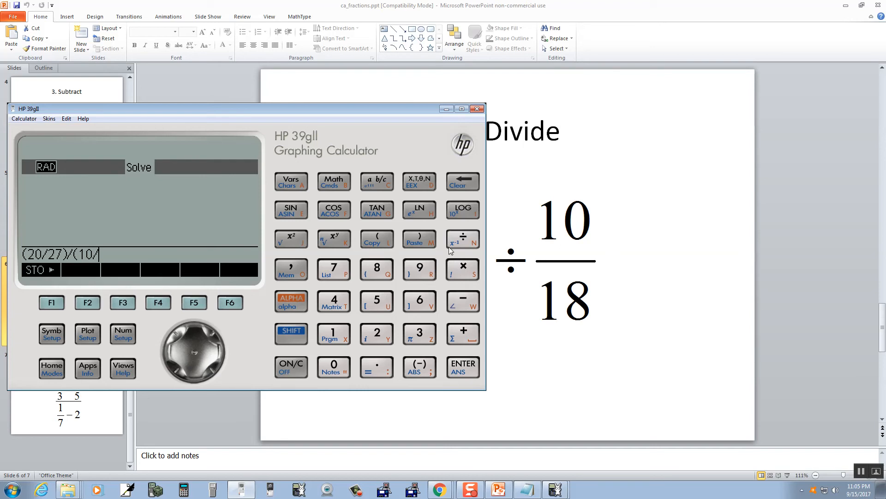
click(418, 239)
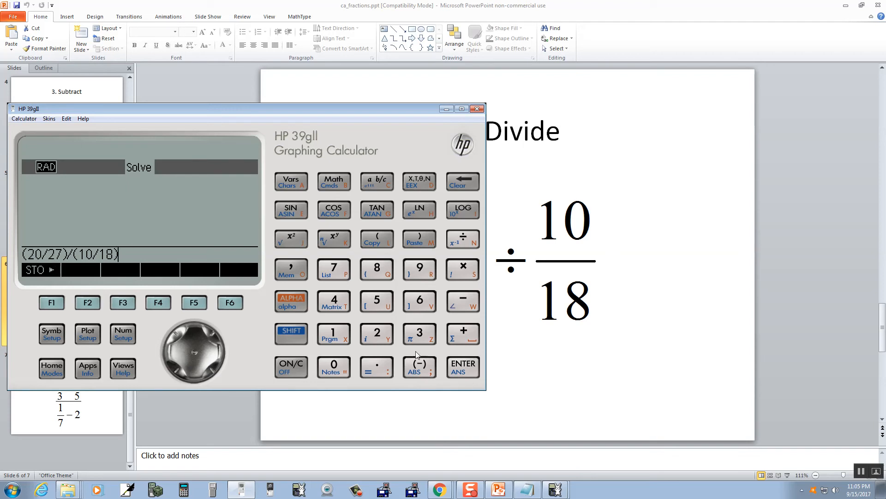
mouse_move(413, 356)
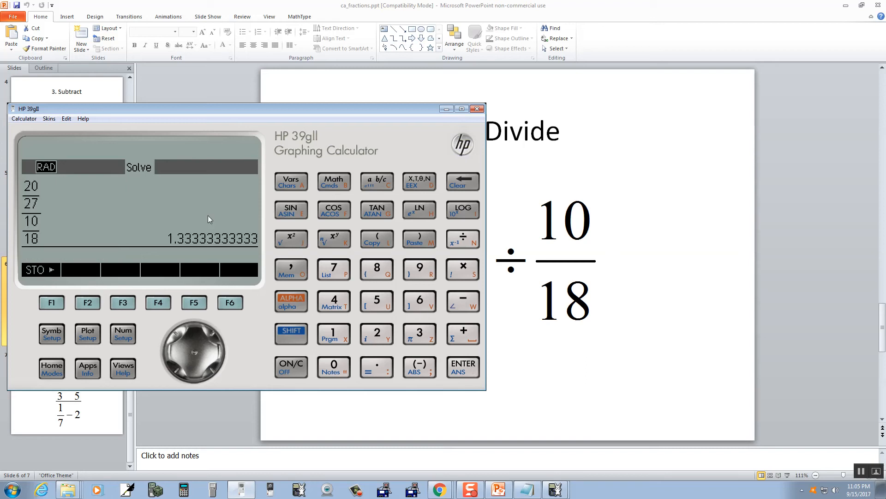
mouse_move(463, 181)
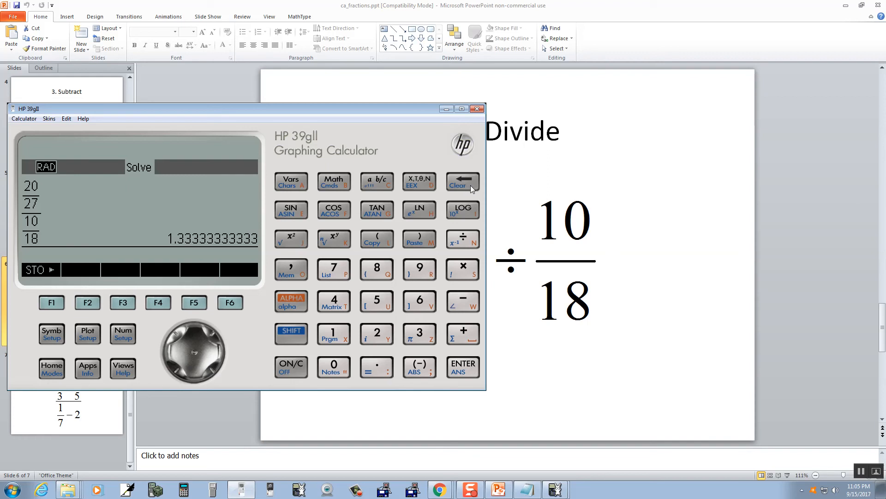
Toggle the 1.33333333333 result between decimal and fraction, leave it at 4/3, and return to the slide
click(376, 181)
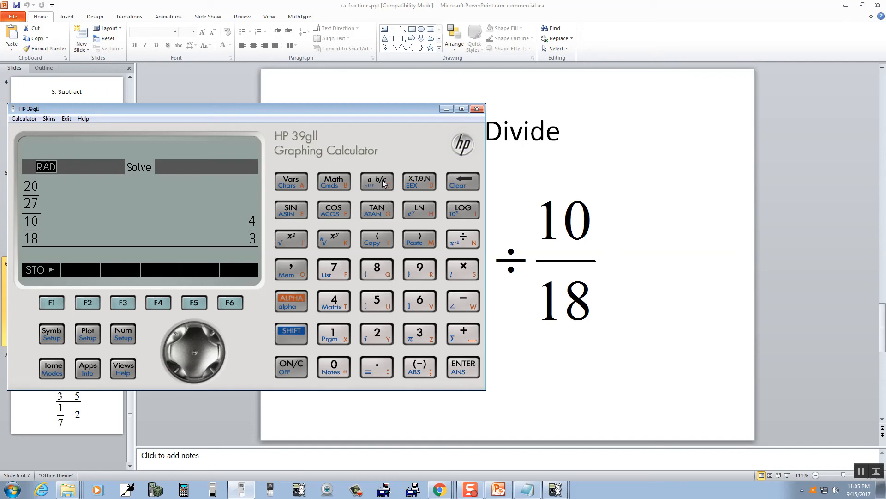
click(376, 181)
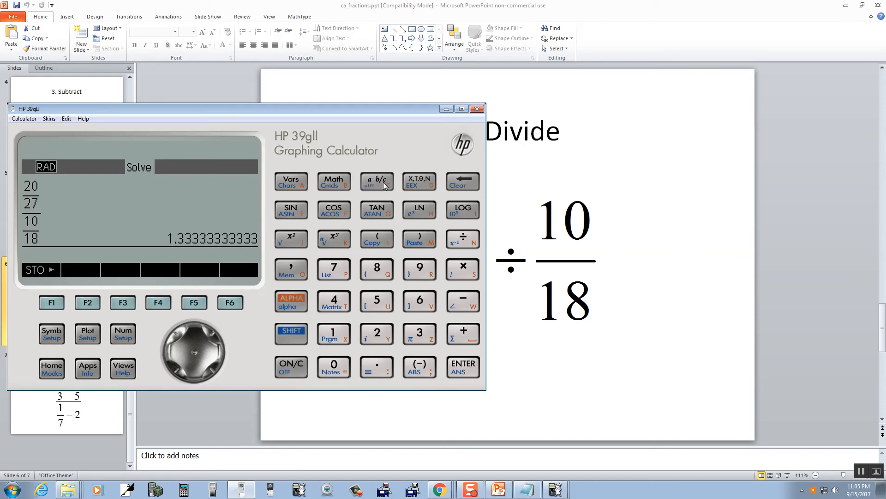
click(377, 181)
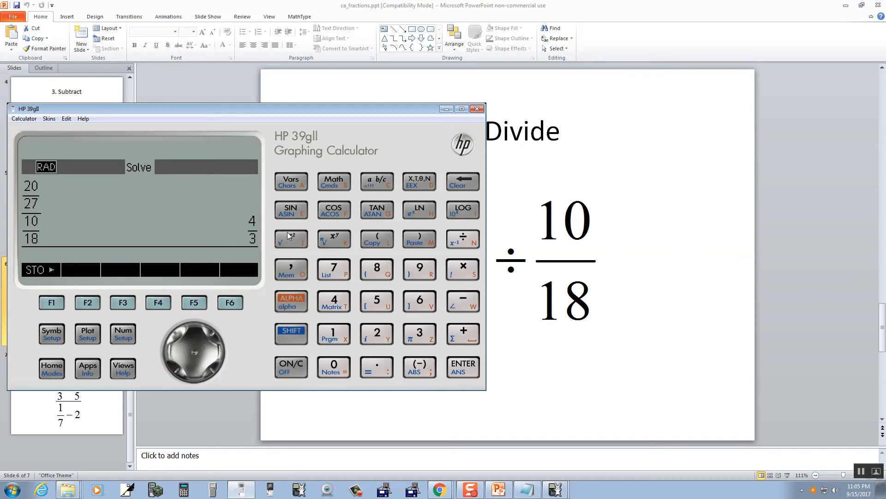
mouse_move(541, 338)
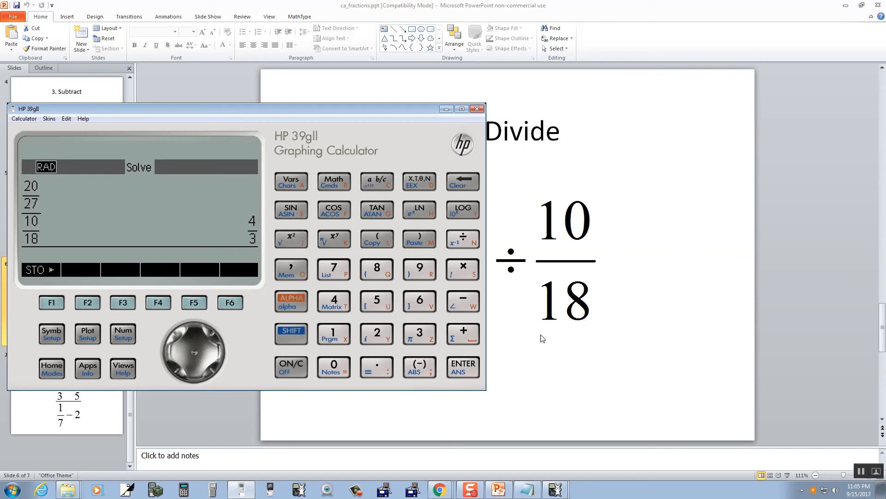
click(476, 109)
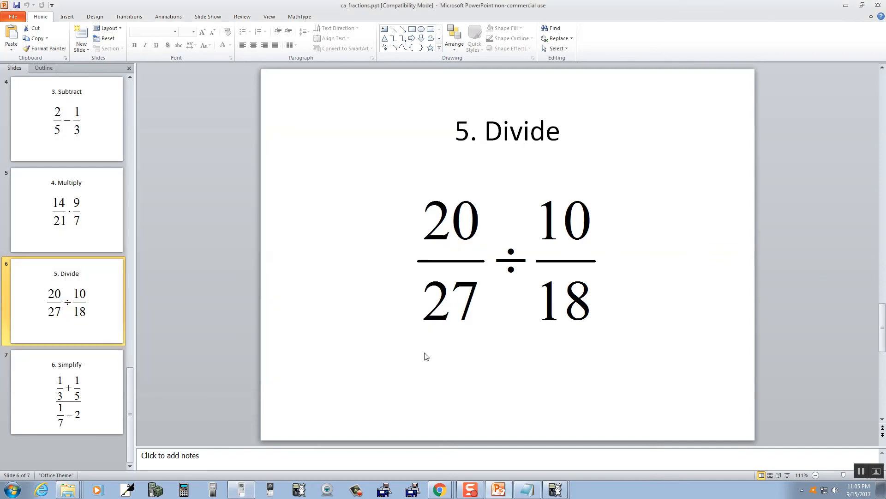
Go to slide 7 with the complex fraction (1/3 + 1/5)/(1/7 − 2)
click(66, 393)
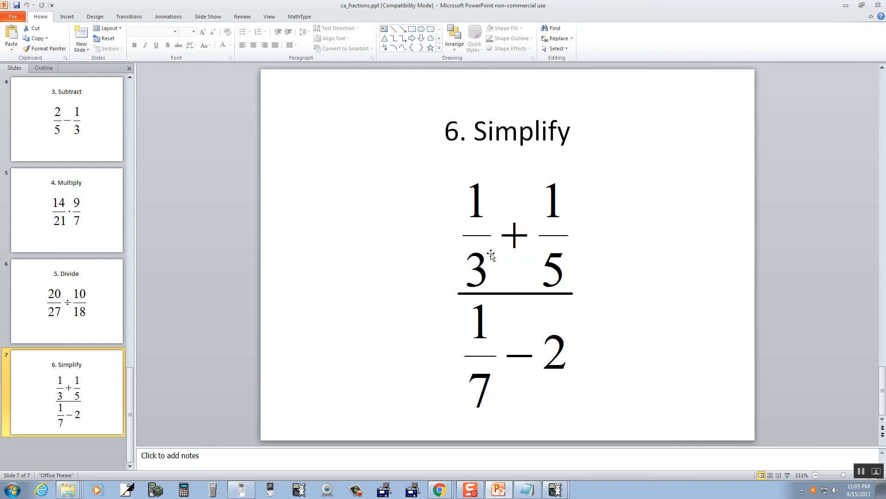
mouse_move(582, 342)
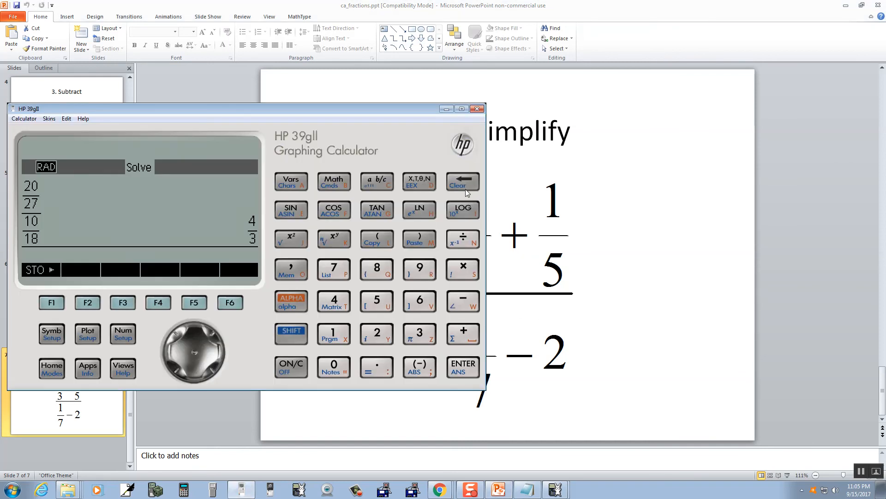
click(477, 108)
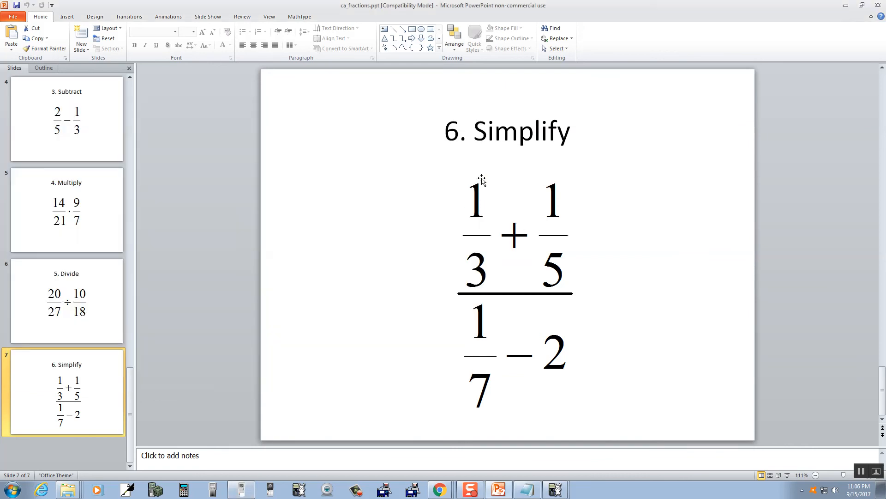
mouse_move(564, 312)
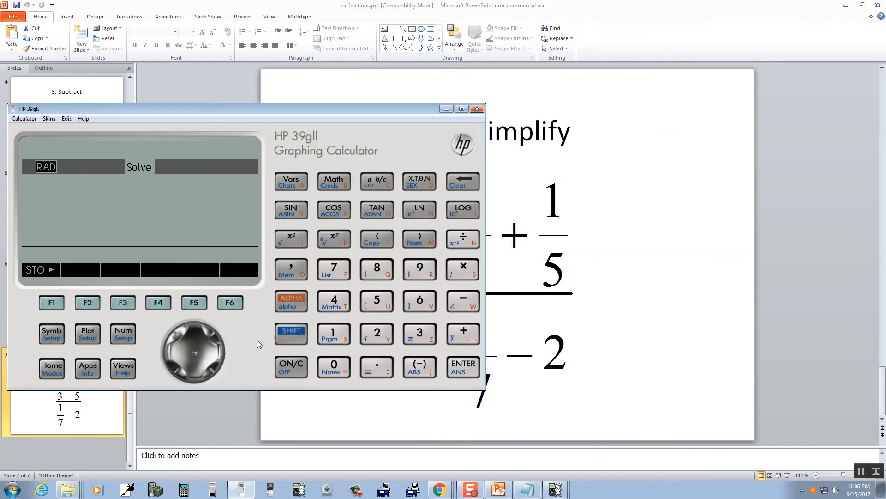
Enter (1/3+1/5)/(1/7−2) on the calculator's entry line
click(375, 238)
text((1/3+1/5)/()
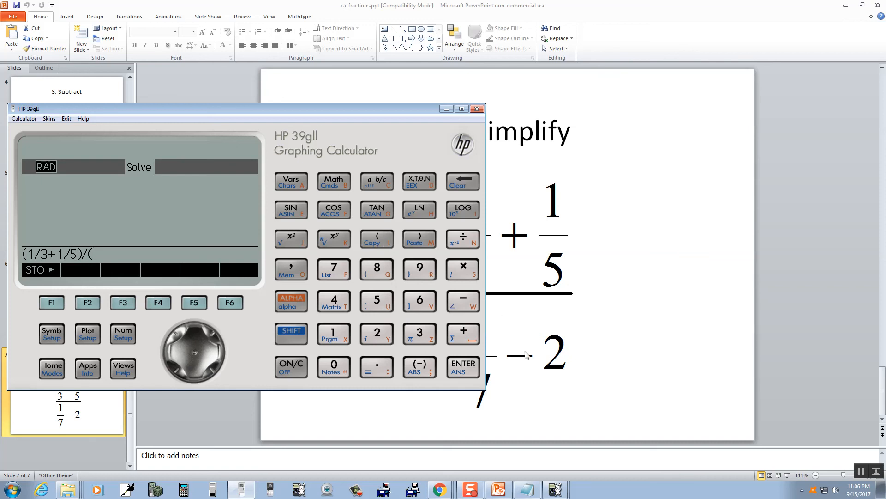
mouse_move(333, 334)
text(1/7-)
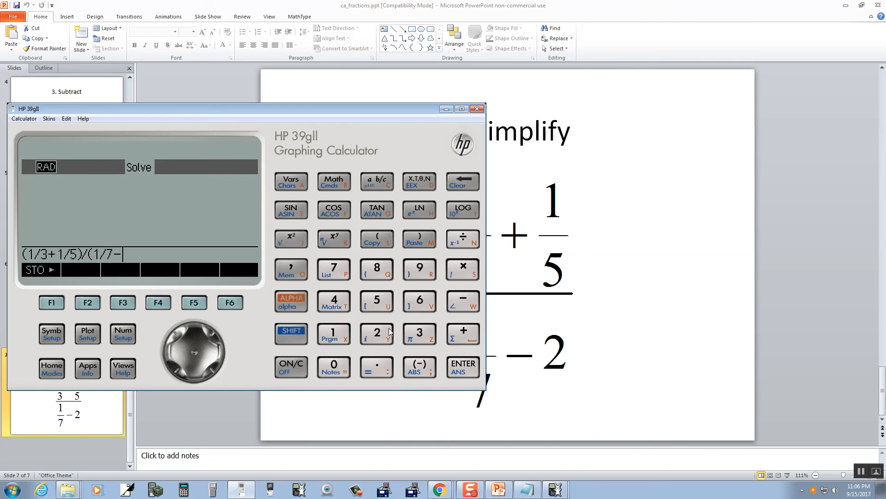
click(376, 333)
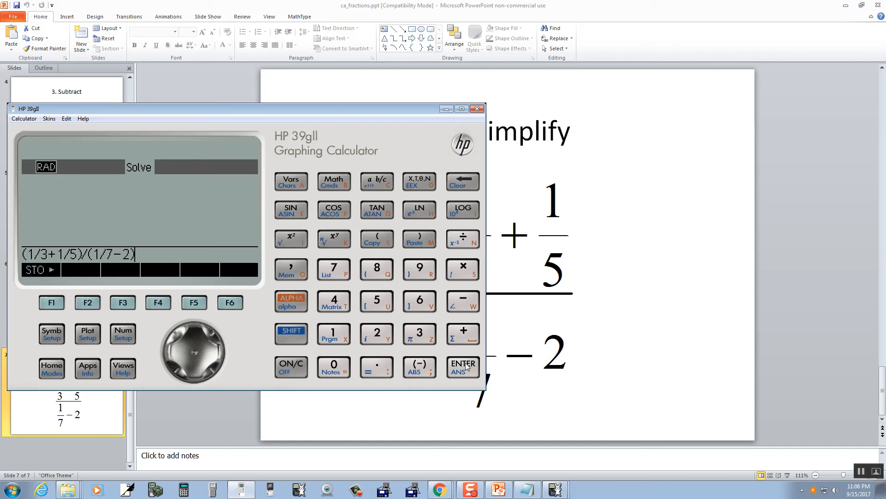
Evaluate the complex fraction to -.28717948718 and convert it to -56/195
click(463, 366)
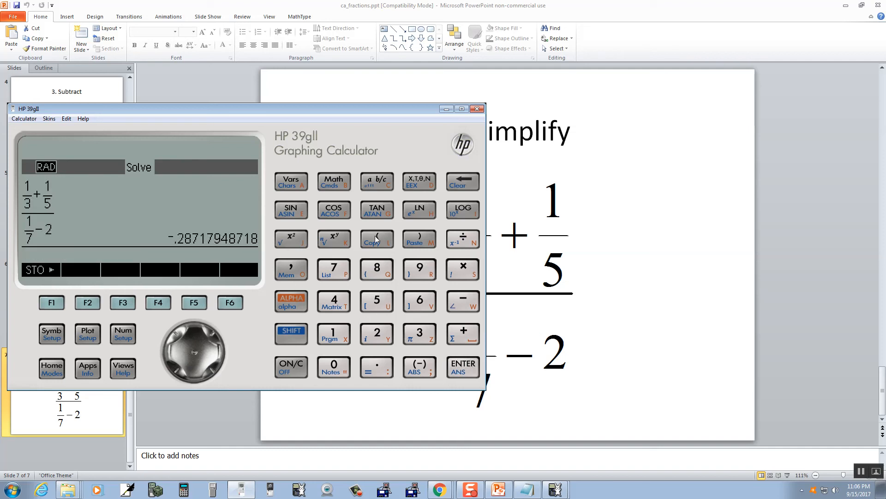
click(376, 181)
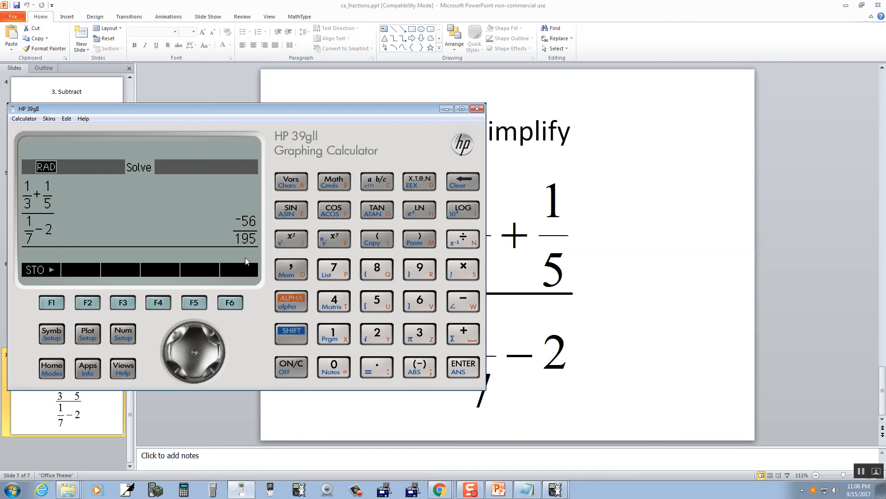
mouse_move(266, 269)
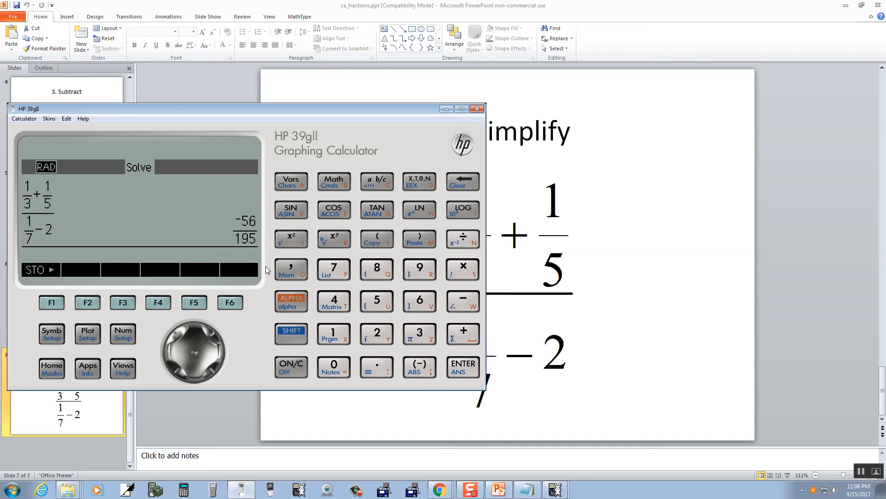